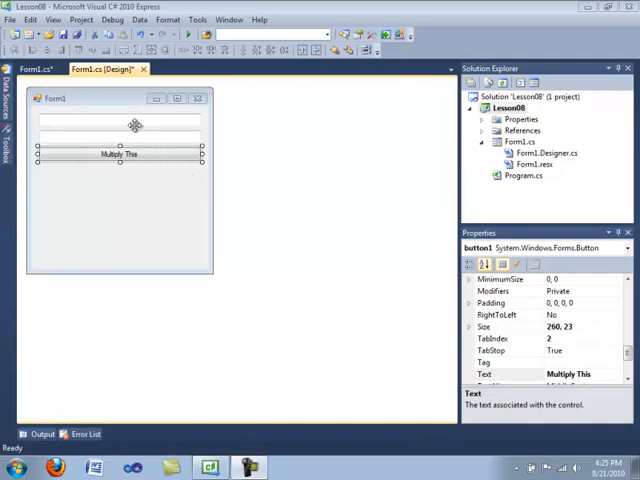
mouse_move(106, 111)
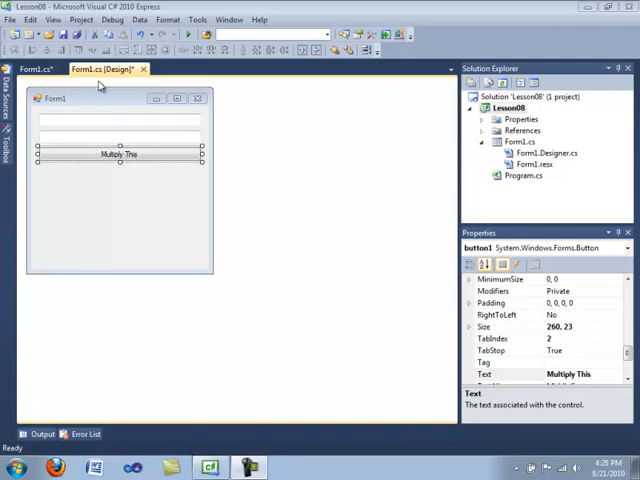
Open Form1.cs and review button1_Click's MessageBox.Show and this.Close() lines
left_click(35, 68)
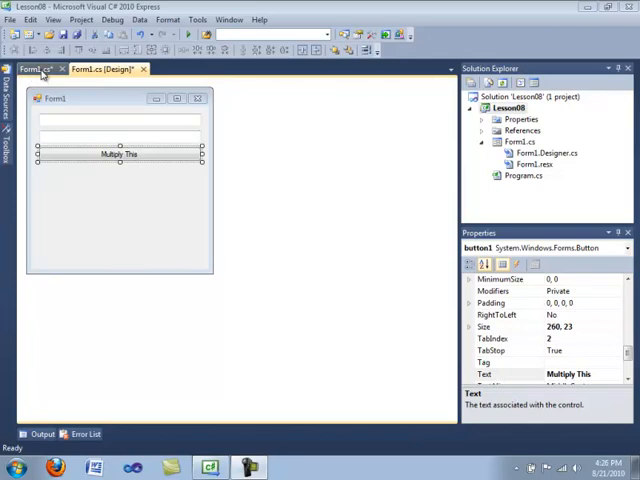
left_click(38, 68)
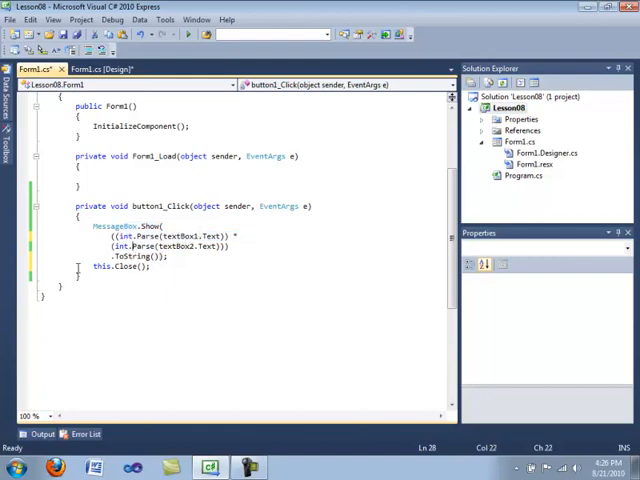
double_click(120, 266)
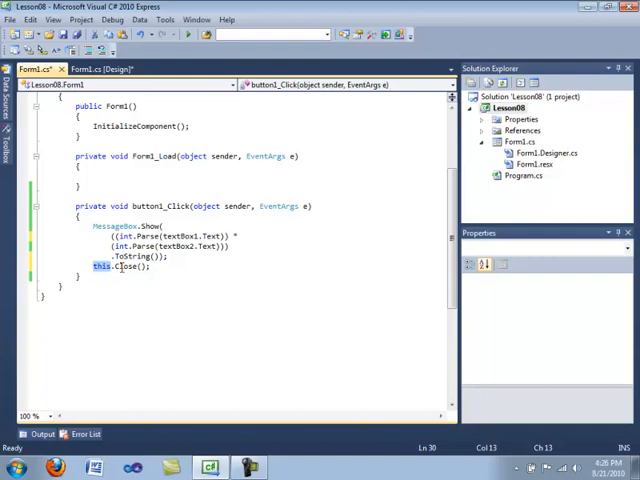
left_click(185, 267)
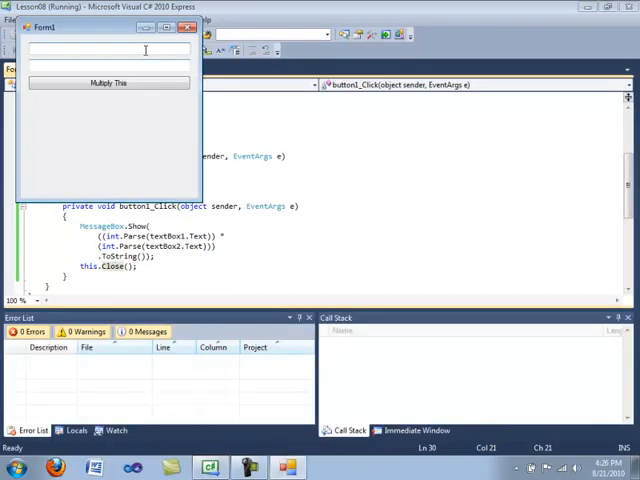
Multiply 5 by 5, dismiss the 25 result, and return to the code
type("5")
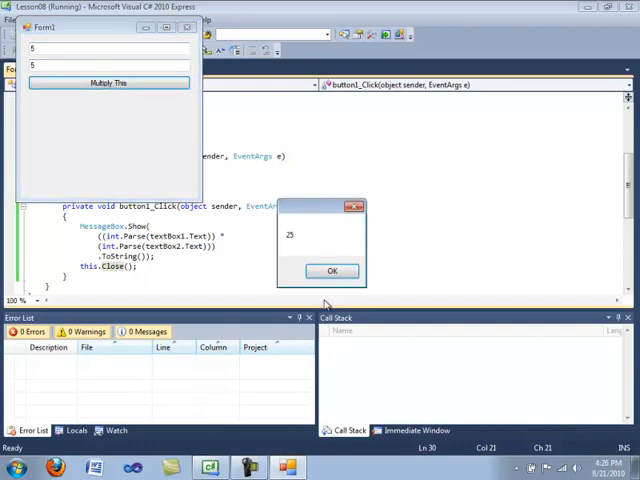
left_click(332, 271)
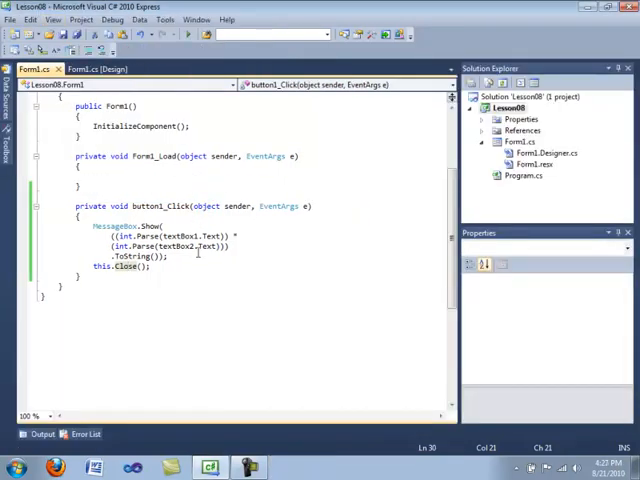
left_click(185, 35)
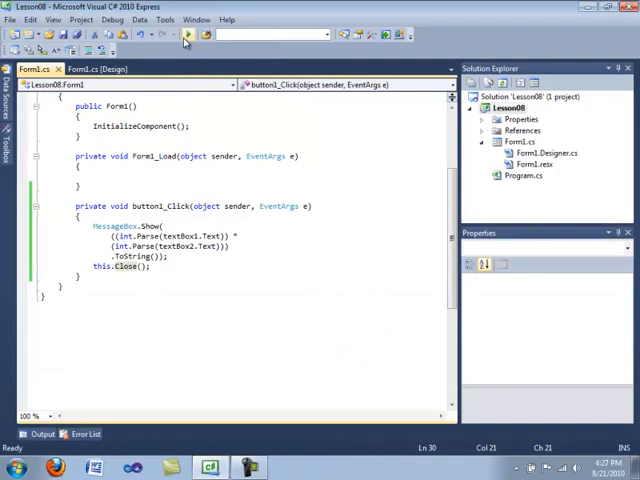
left_click(186, 34)
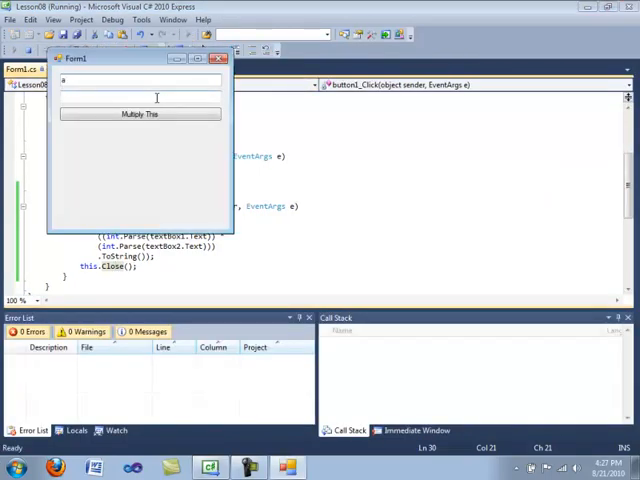
type("a")
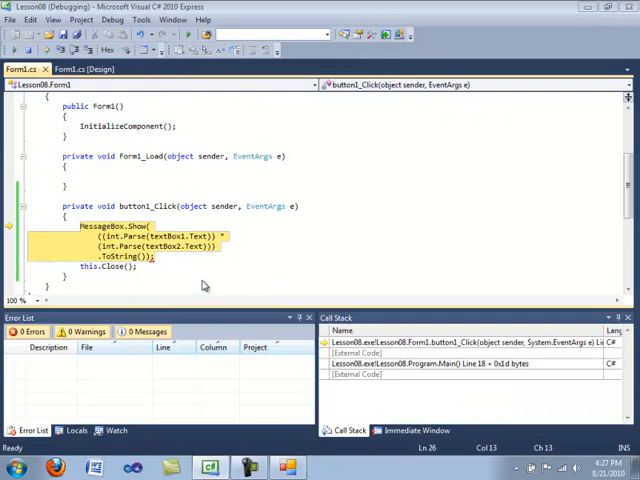
mouse_move(584, 277)
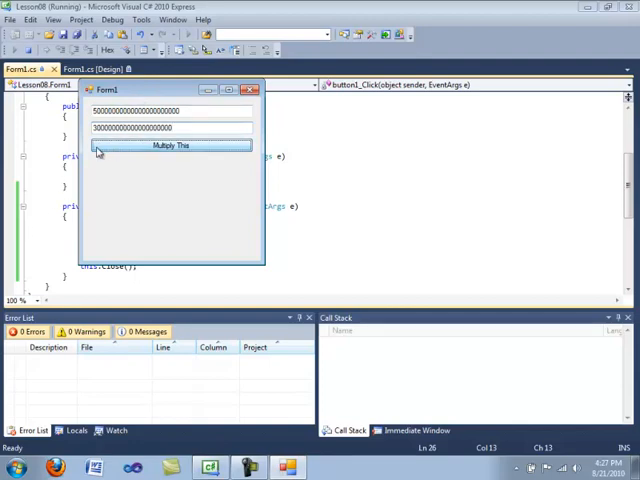
left_click(172, 145)
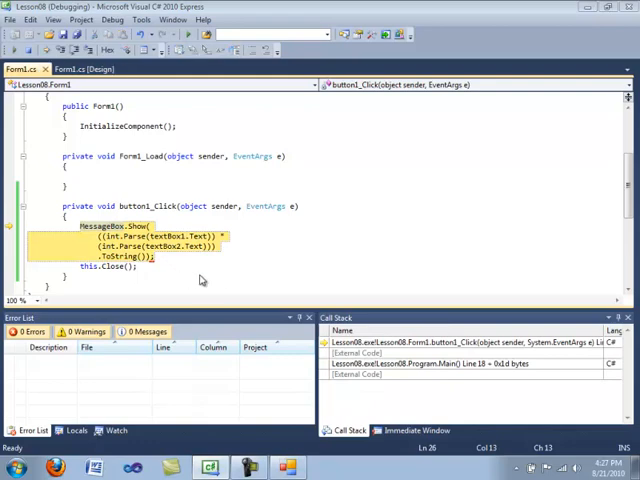
mouse_move(435, 278)
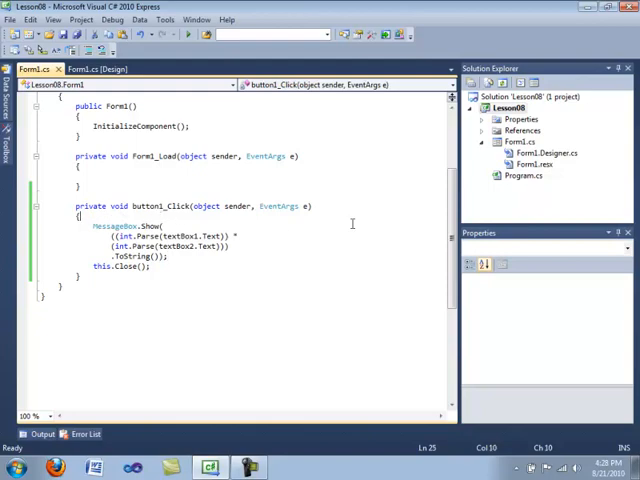
Add a try block with a catch (Exception exc) clause around the multiplication
type("try")
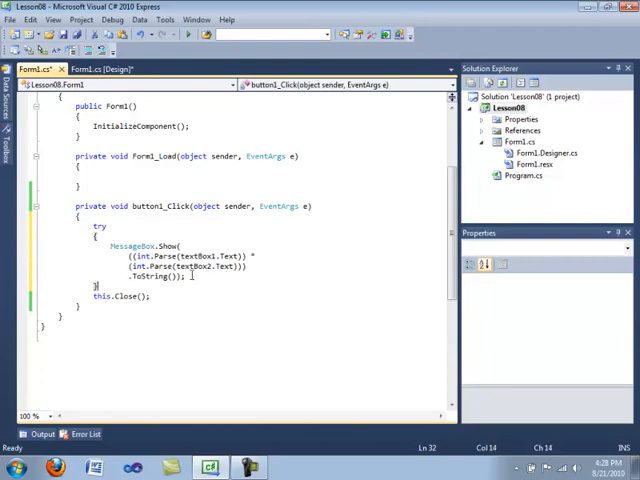
mouse_move(192, 280)
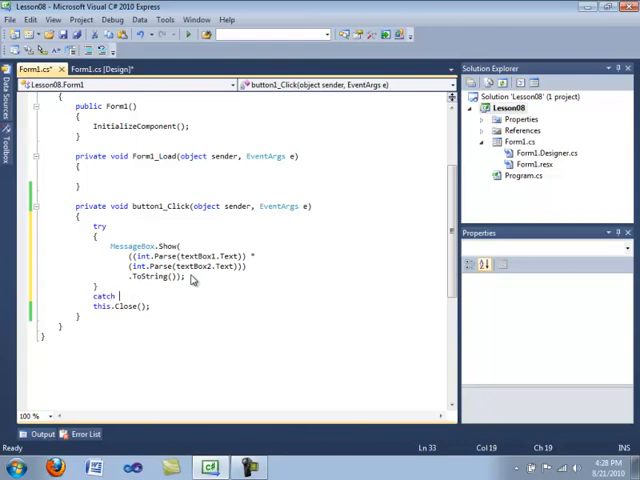
type("(")
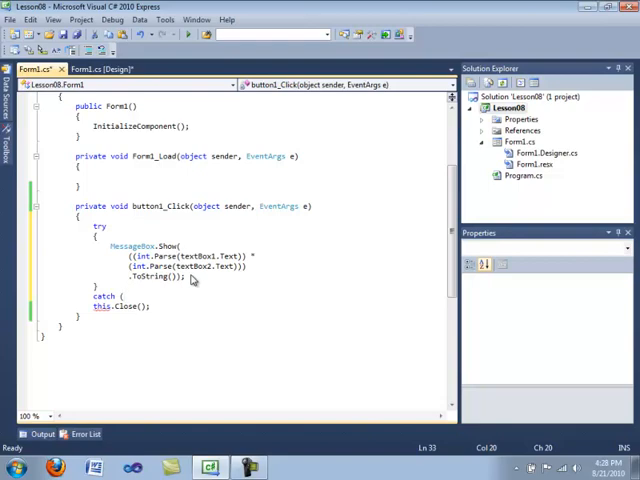
type("ex")
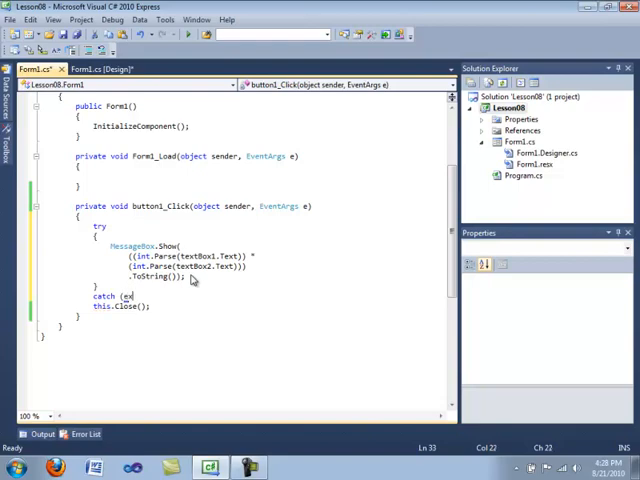
type("Exception")
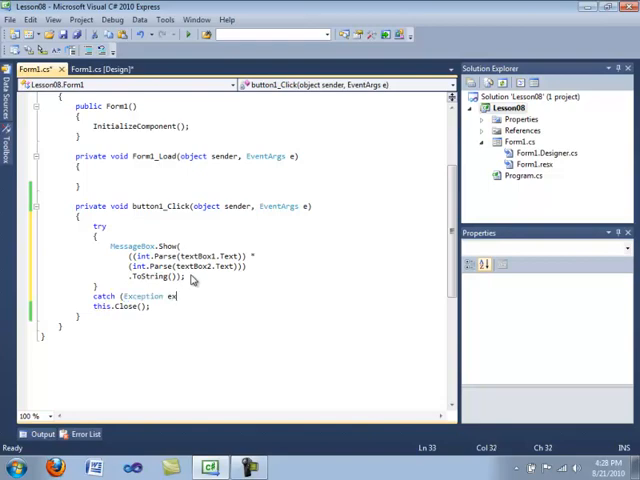
type("c")
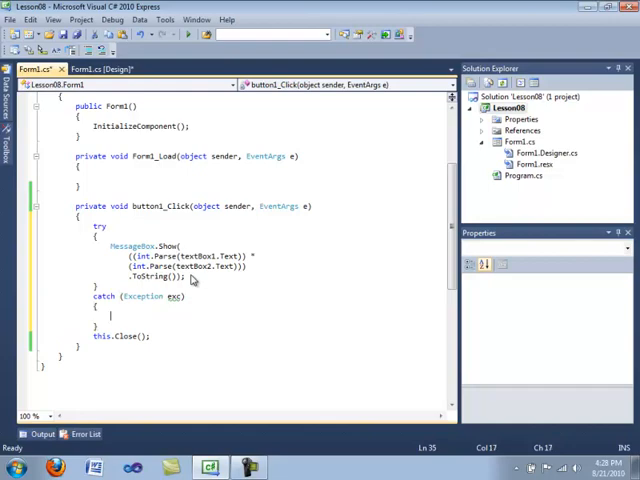
Make the catch call MessageBox.Show(exc.Message)
type("mess")
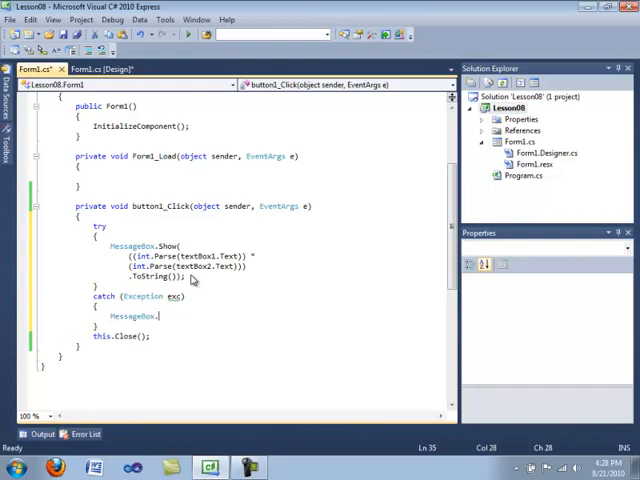
type("Show(")
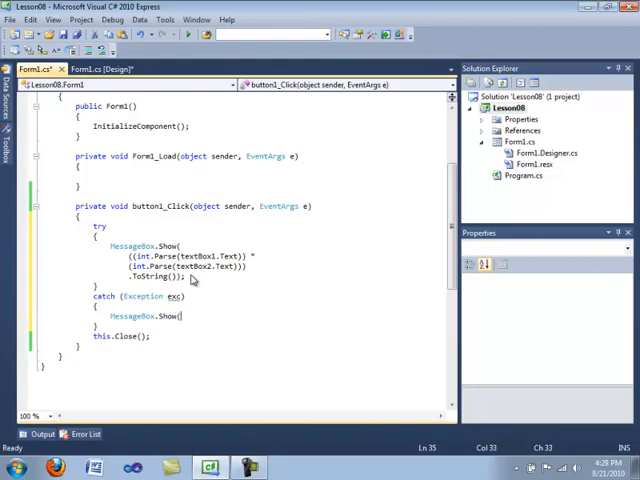
type("exc")
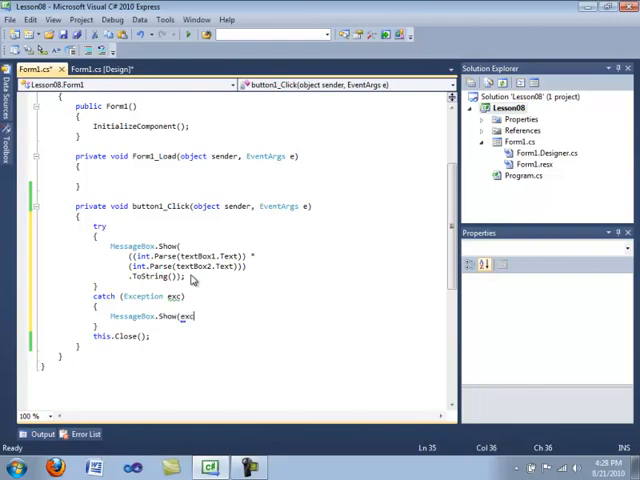
type(".m")
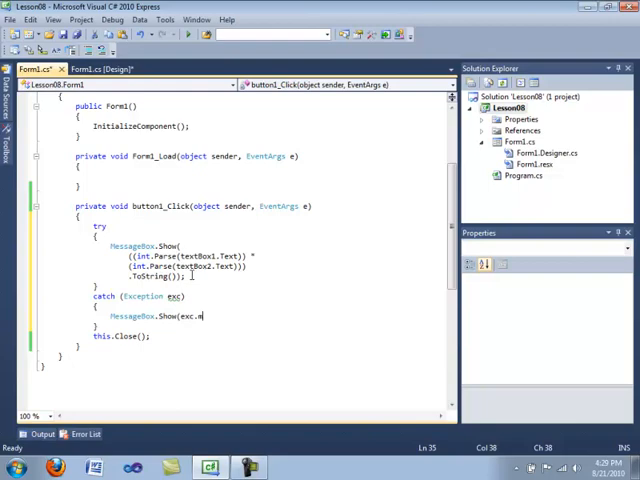
type("essage);")
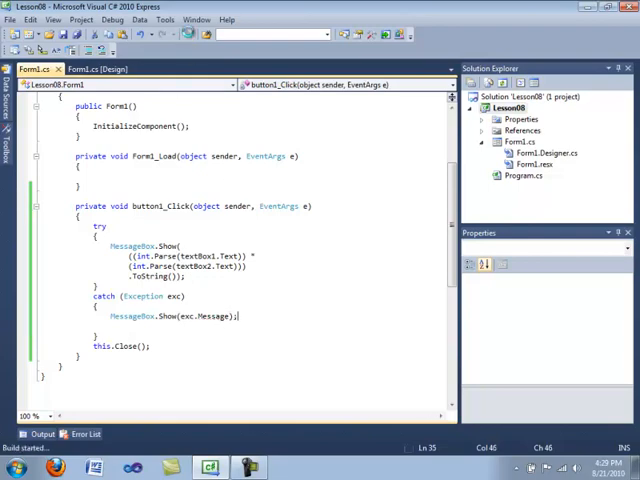
key("F5")
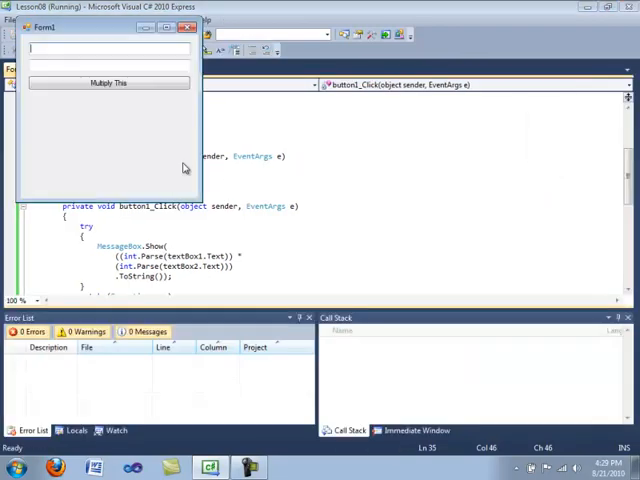
type("a")
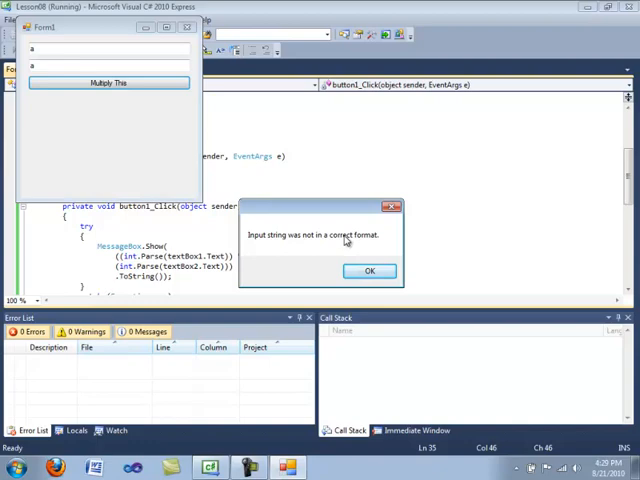
left_click(369, 270)
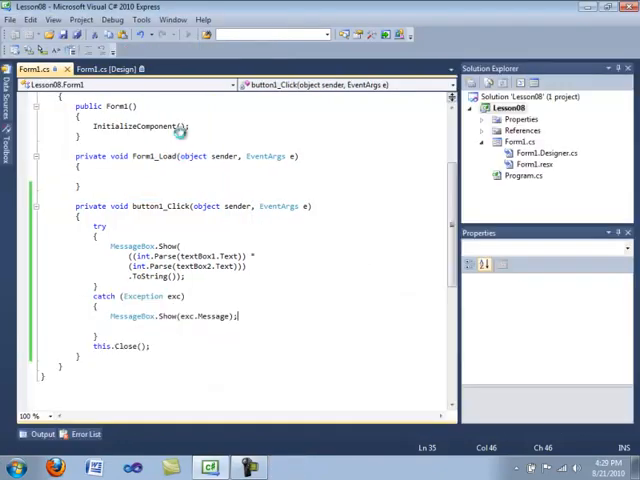
left_click(195, 34)
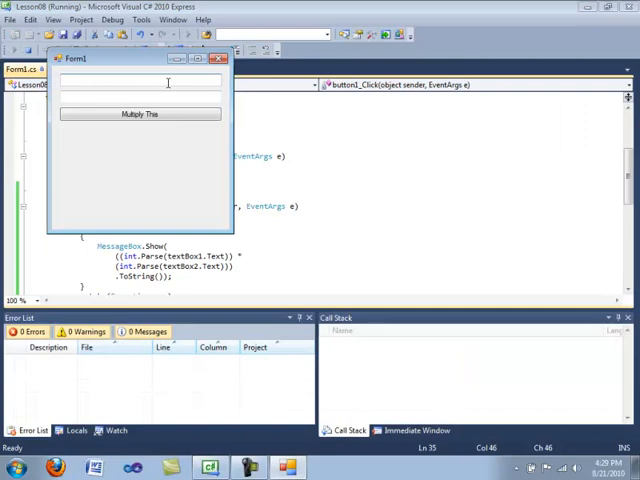
type("7000000000000000000000000")
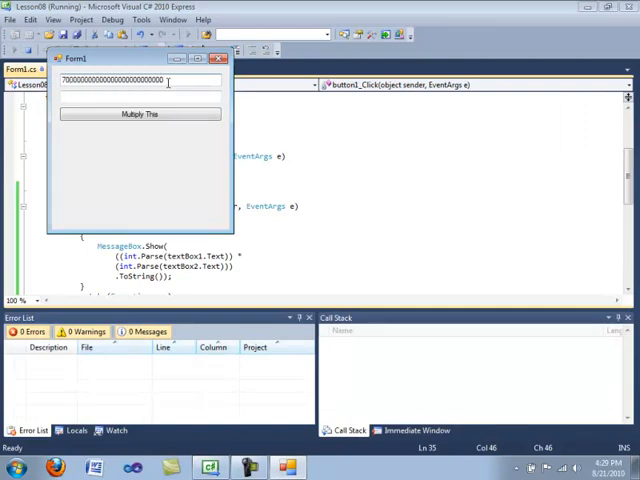
type("49999999999999999999999999")
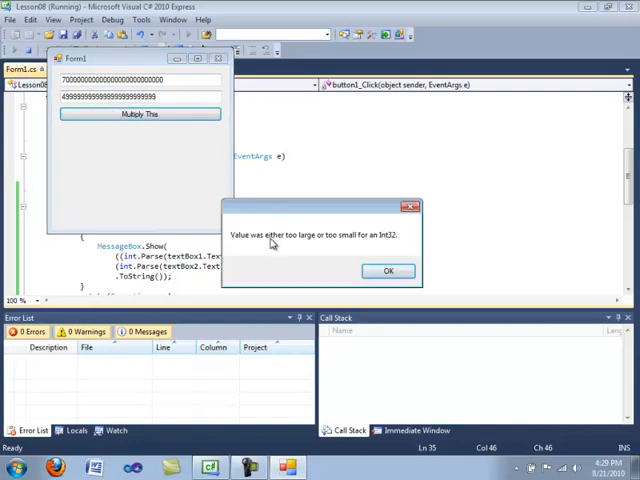
mouse_move(385, 247)
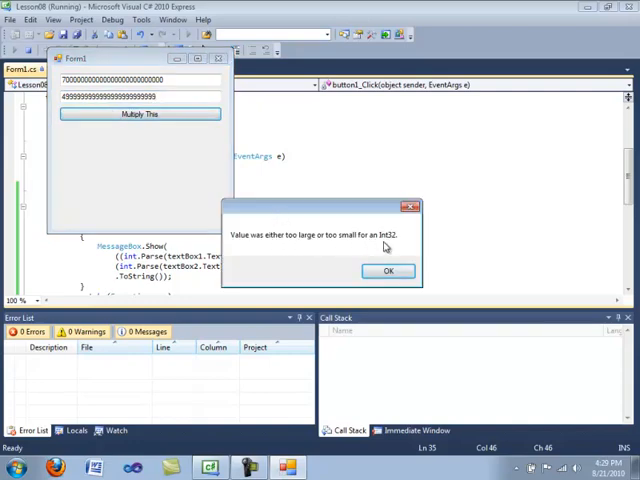
left_click(388, 271)
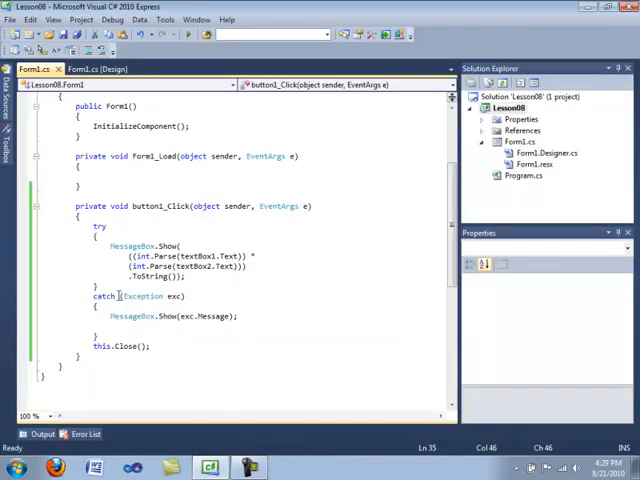
Catch FormatException instead of Exception and show "Format was incorrect"
double_click(144, 296)
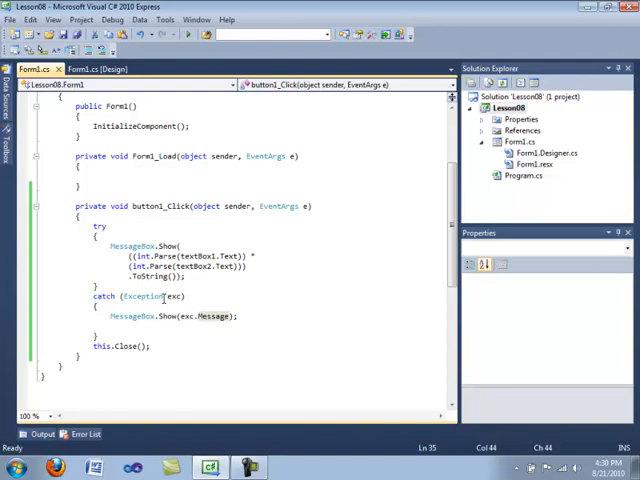
double_click(143, 296)
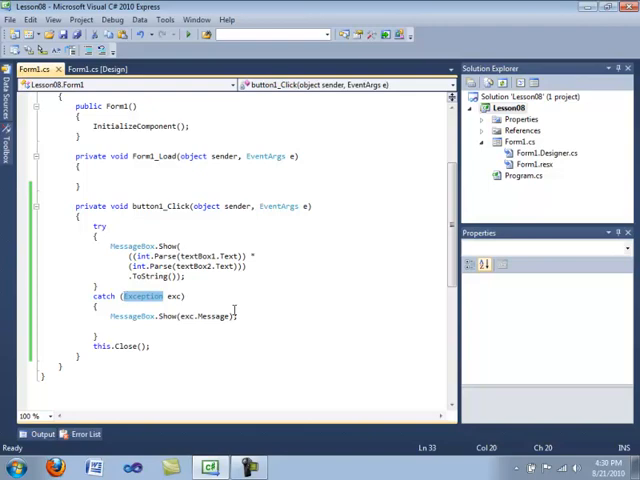
type("for")
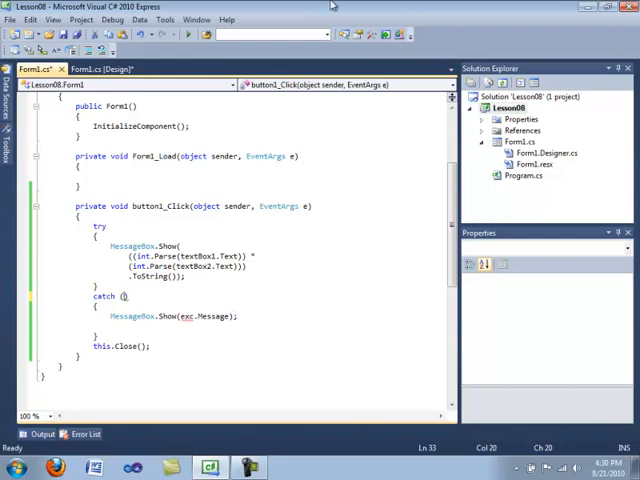
type("for")
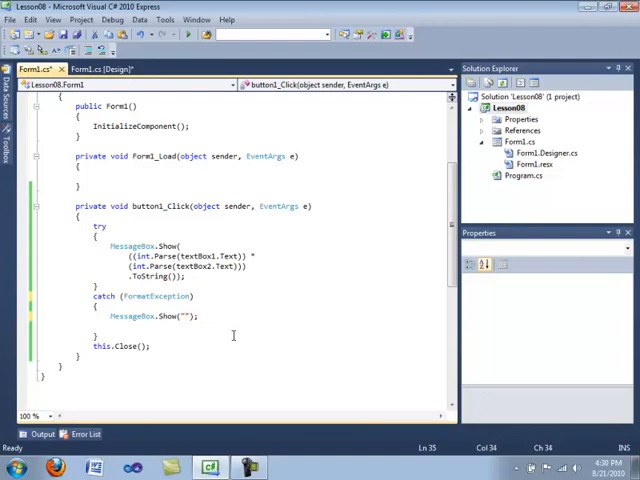
type("Format was i")
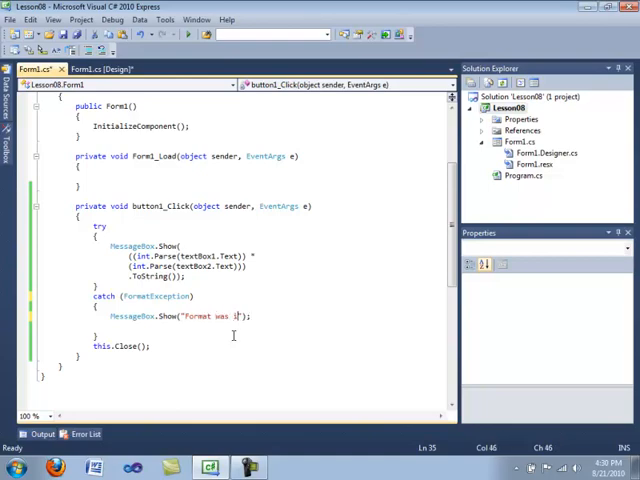
type("ncorrect")
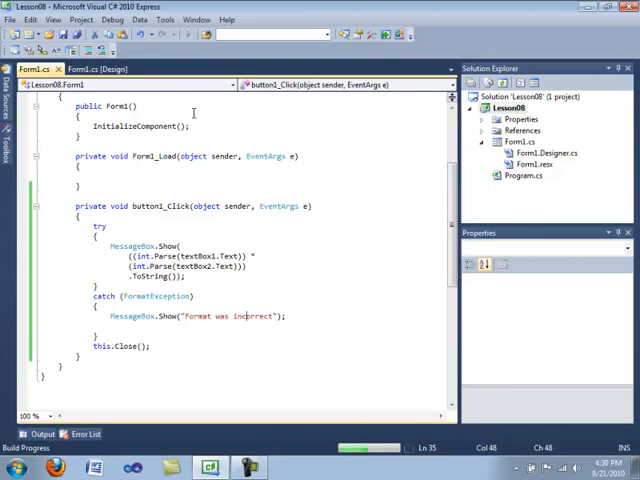
Run the calculator with word inputs, then rerun with huge numbers until execution breaks
key("F5")
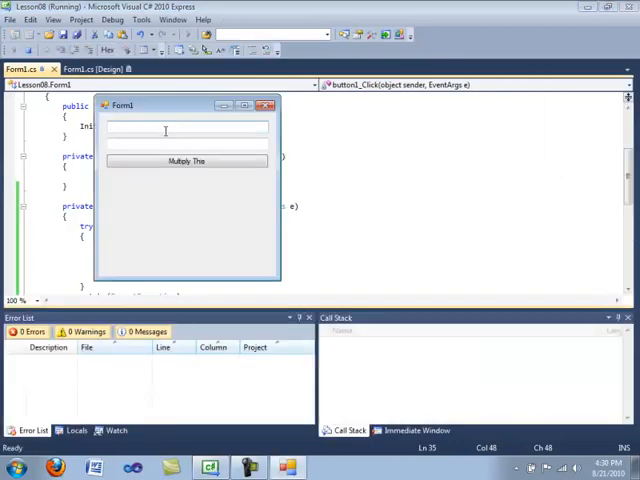
type("amie")
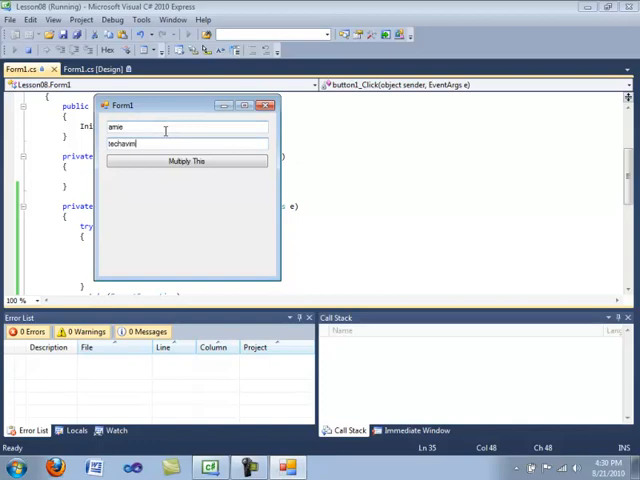
left_click(186, 161)
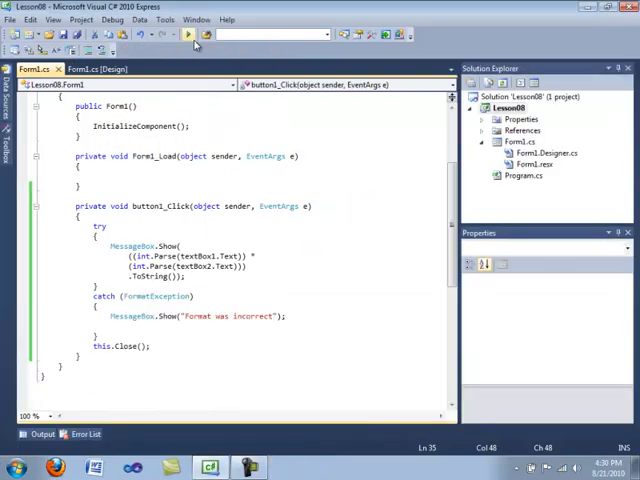
left_click(187, 34)
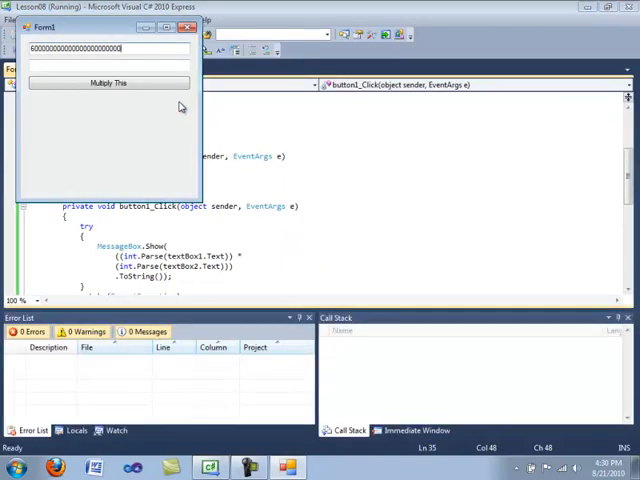
type("59")
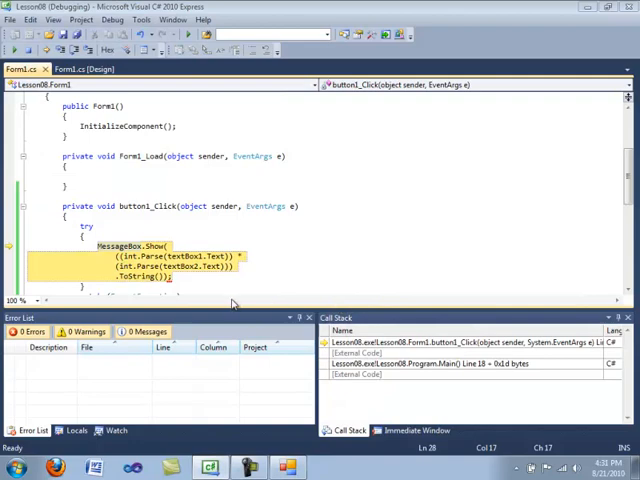
mouse_move(279, 303)
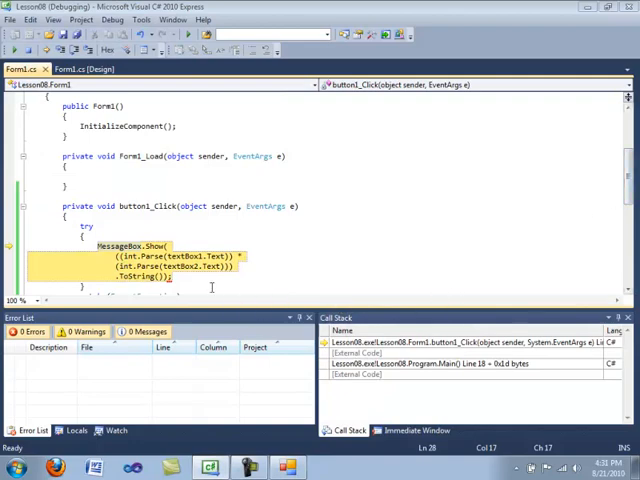
mouse_move(457, 298)
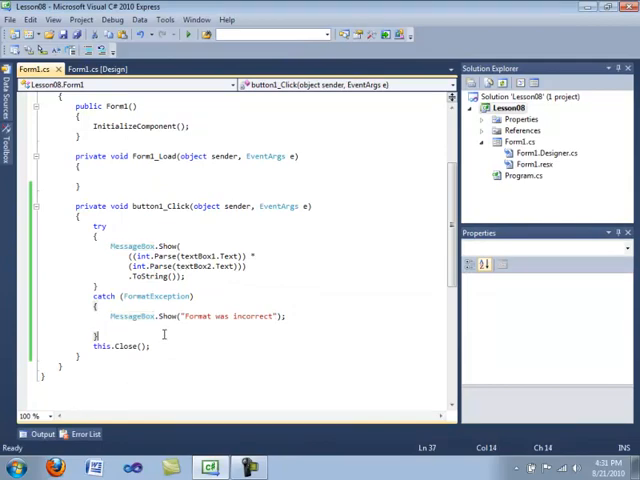
Add a catch (OverflowException) block calling MessageBox.Show("Number was too big")
type("catch (")
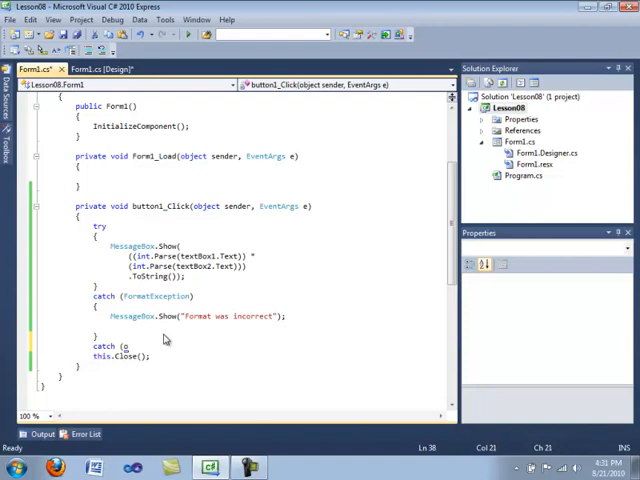
type("over")
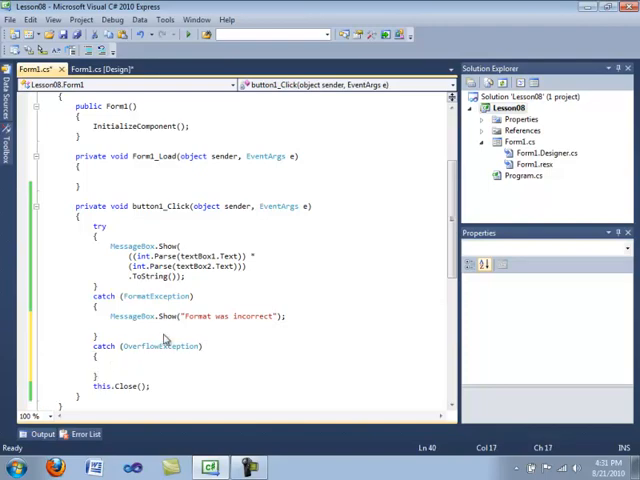
type("messa")
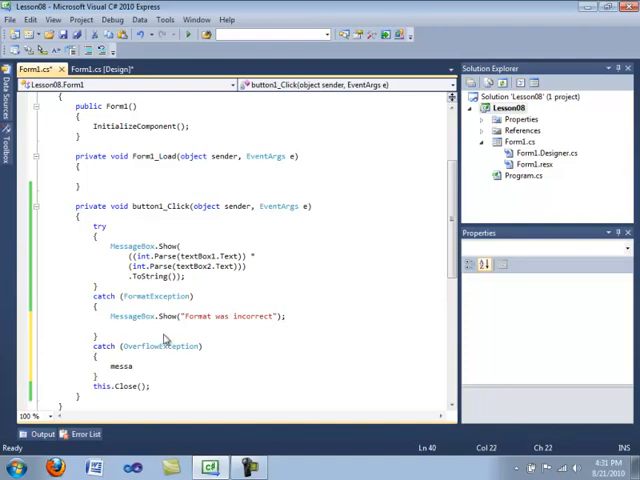
type("MessageBox.Show(")
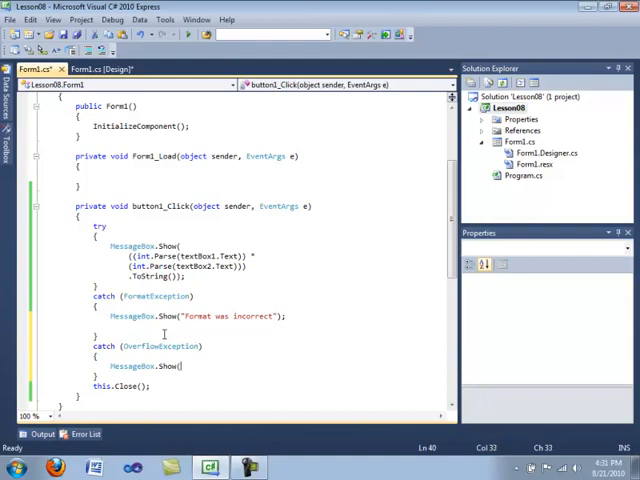
type("Nu")
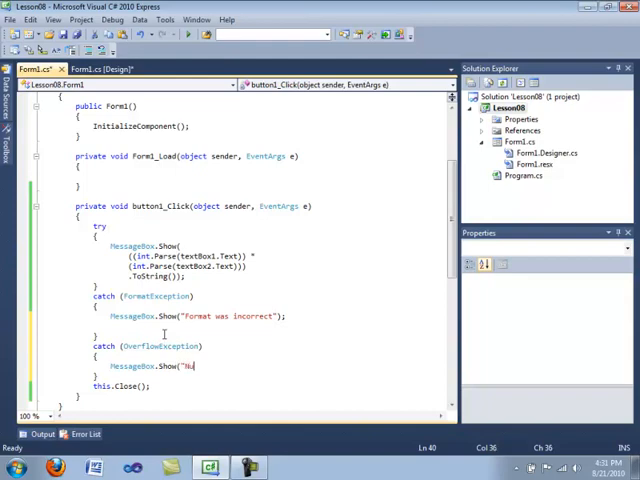
type("mber was too")
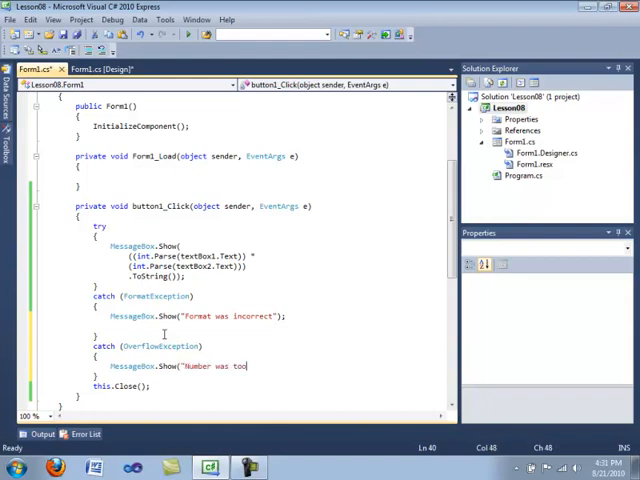
type("b")
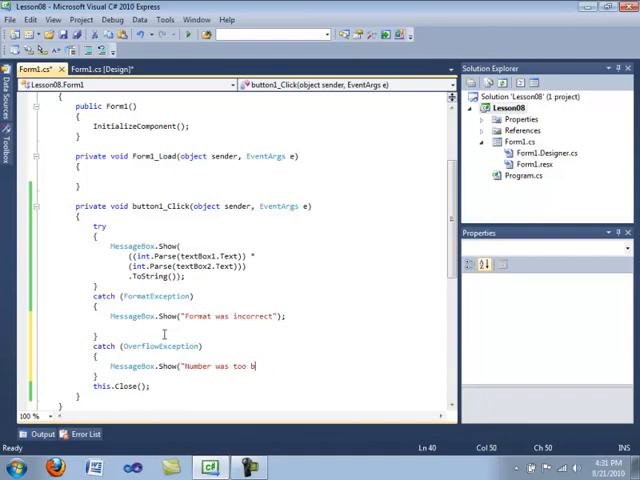
type("ig\");")
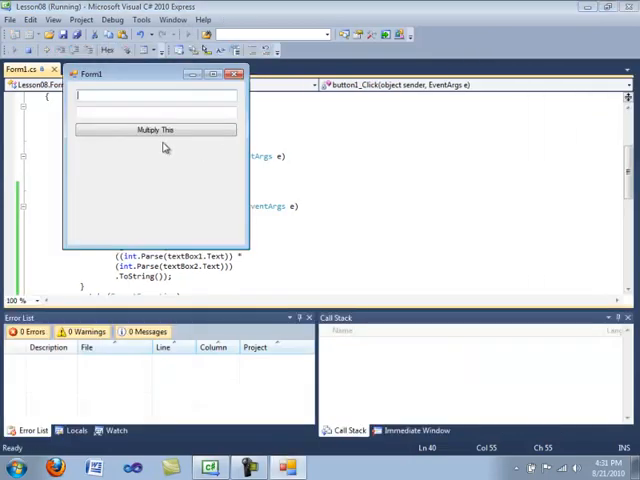
type("600")
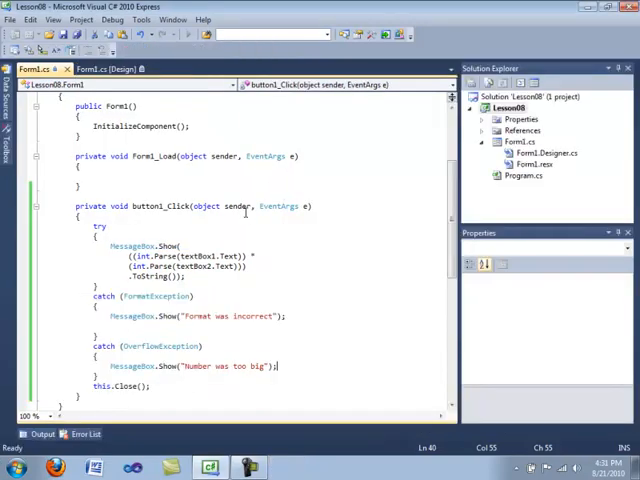
scroll("down", 3)
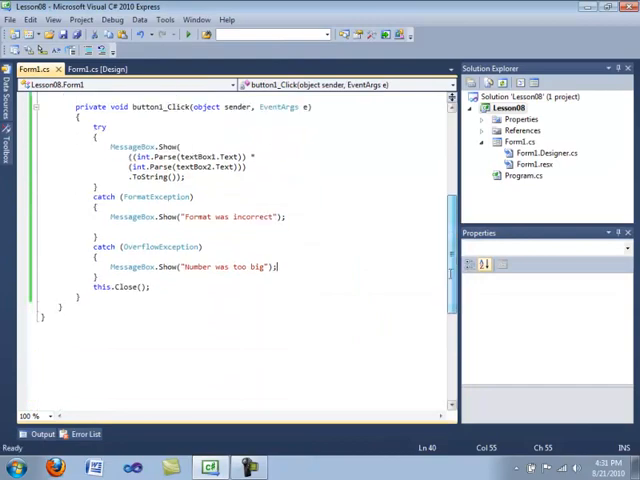
Wrap the this.Close() line in a finally block
left_click_drag(278, 267, 96, 197)
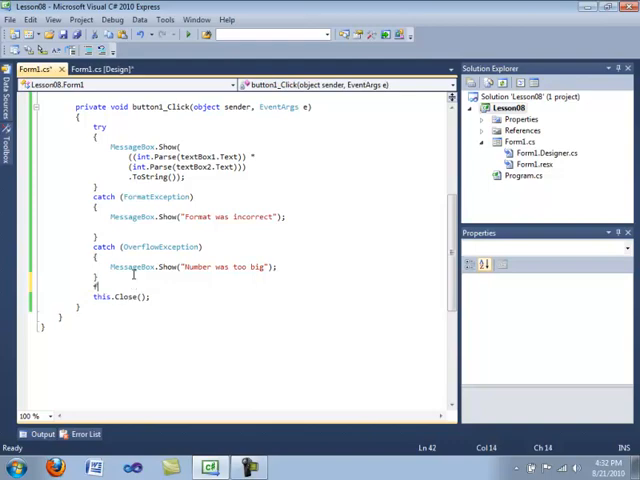
type("fin")
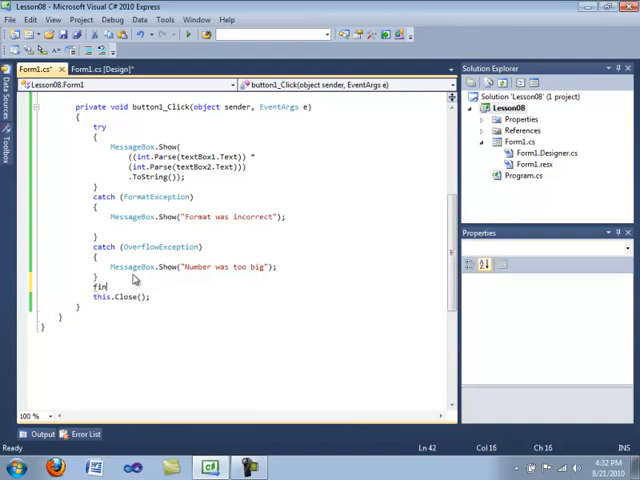
type("ally{")
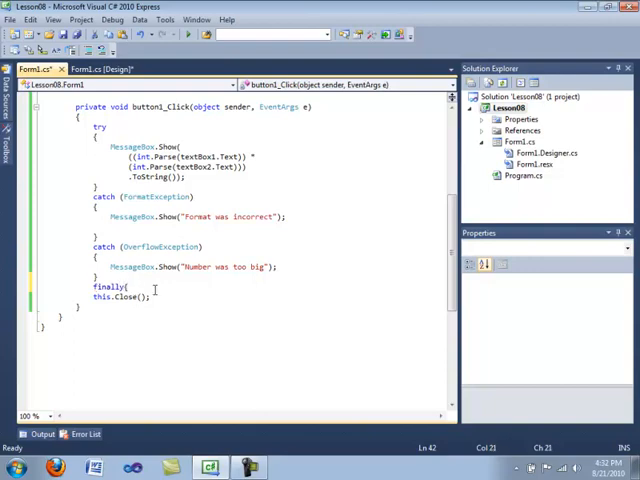
key("enter")
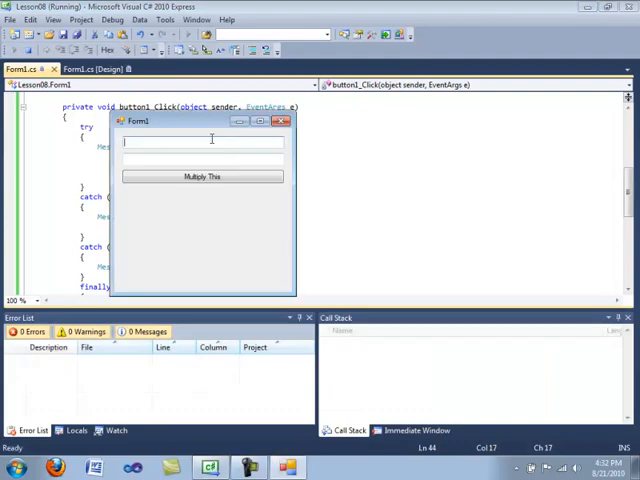
Multiply 60000 by 1 in the relaunched calculator and dismiss "Number was too big"
type("6")
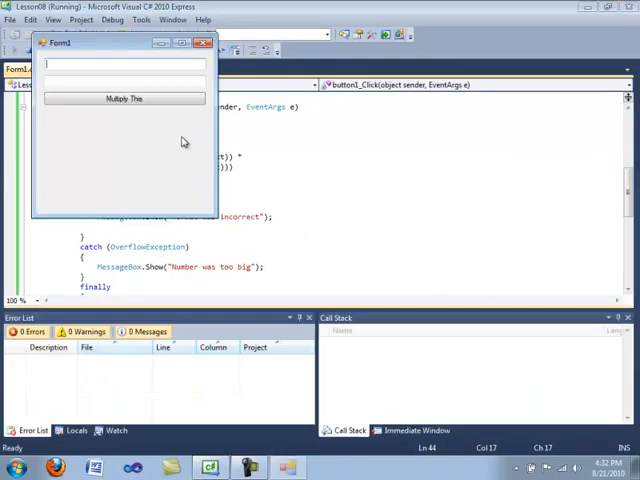
type("q")
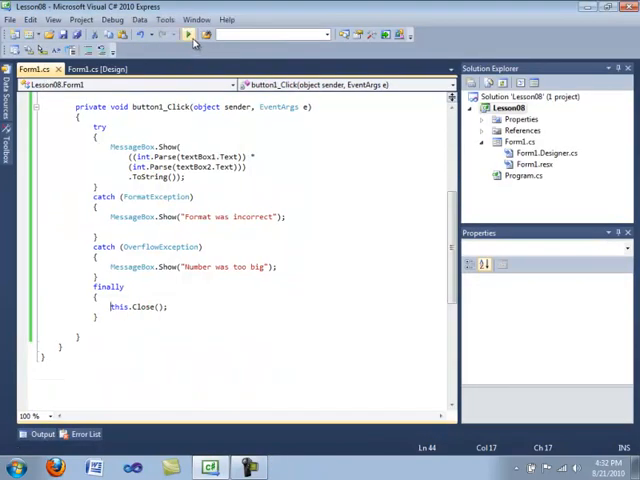
left_click(188, 35)
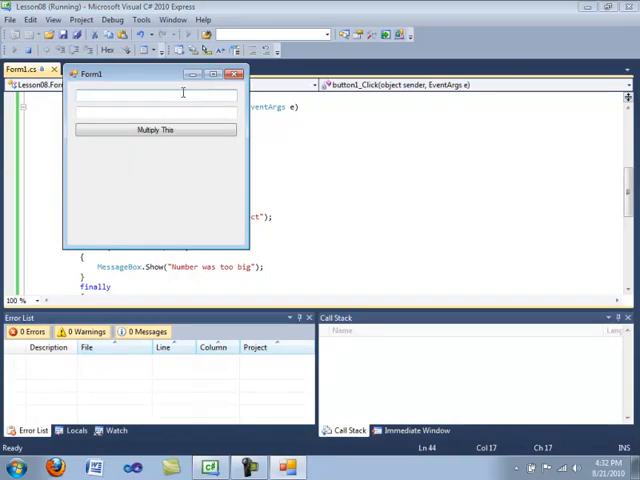
type("6000000000000000000000")
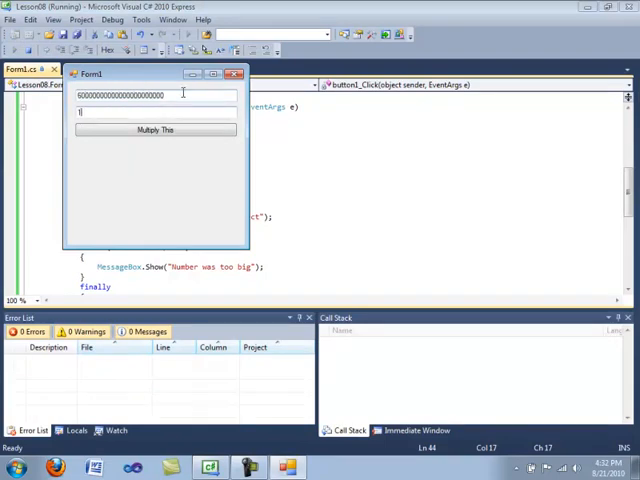
left_click(156, 130)
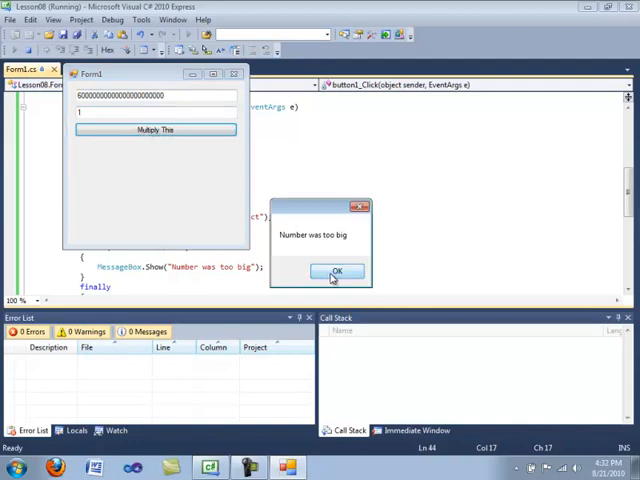
left_click(336, 271)
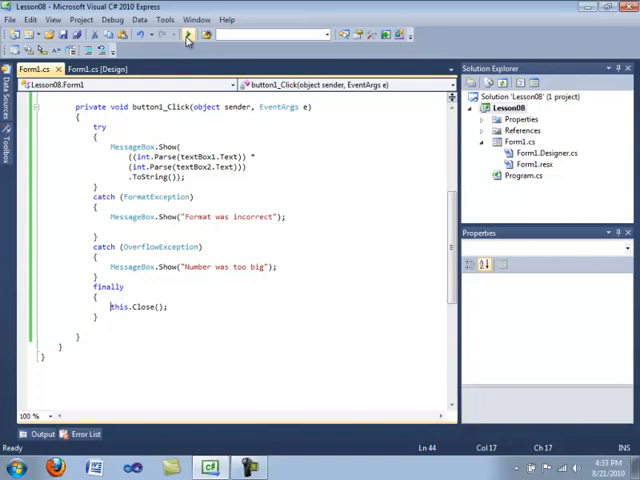
Rerun with 500000000 and an empty second value, dismissing "Format was incorrect"
left_click(186, 34)
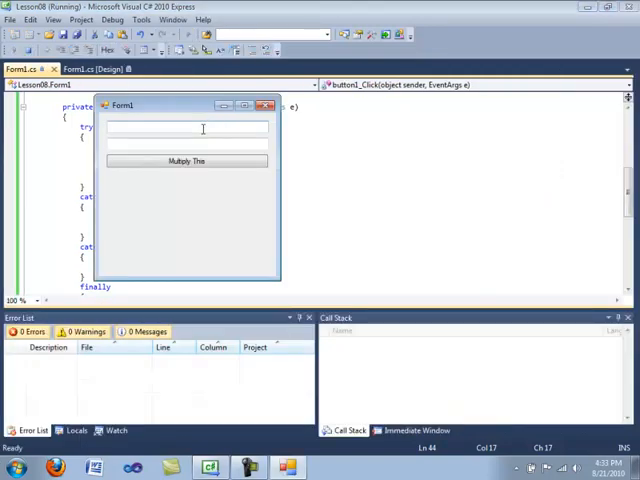
type("500000")
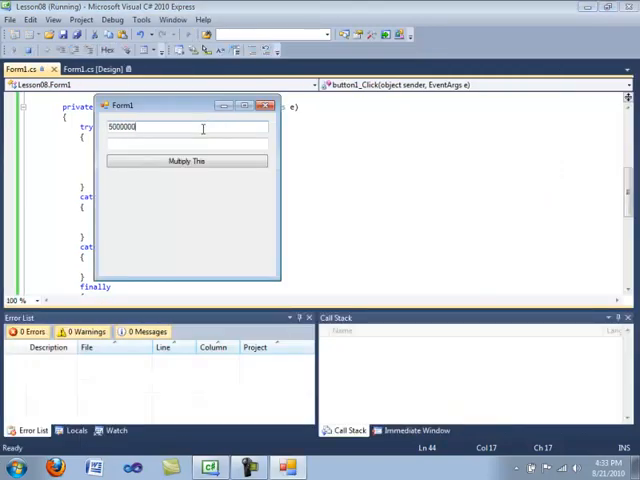
type("000")
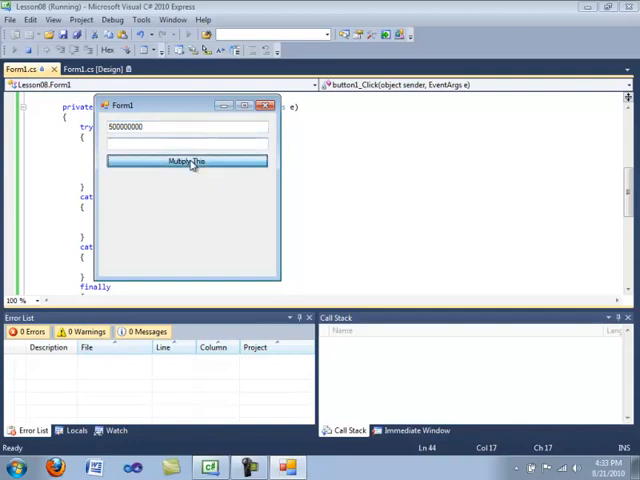
left_click(188, 161)
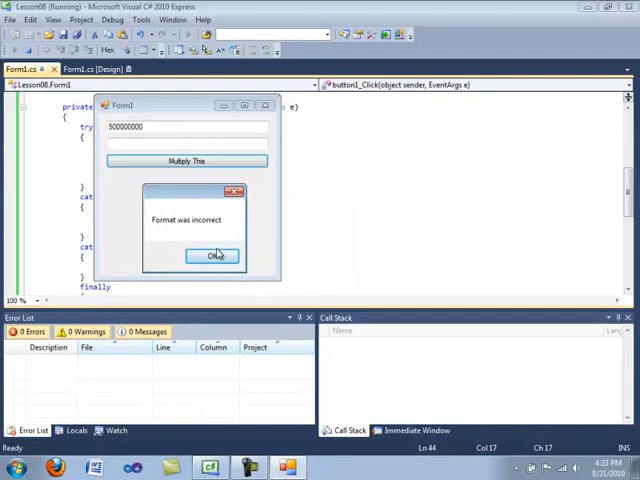
left_click(212, 256)
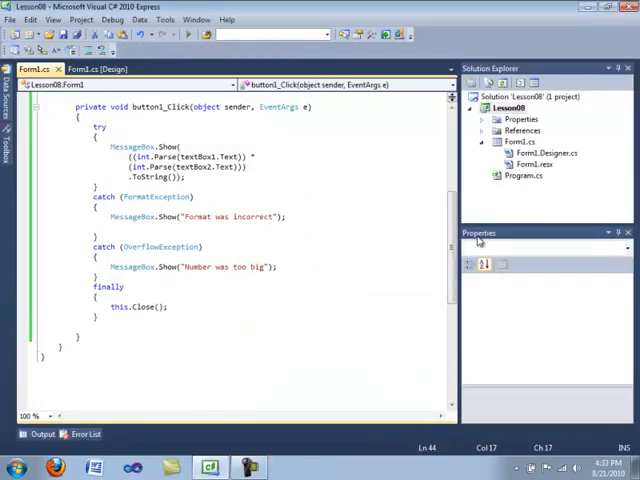